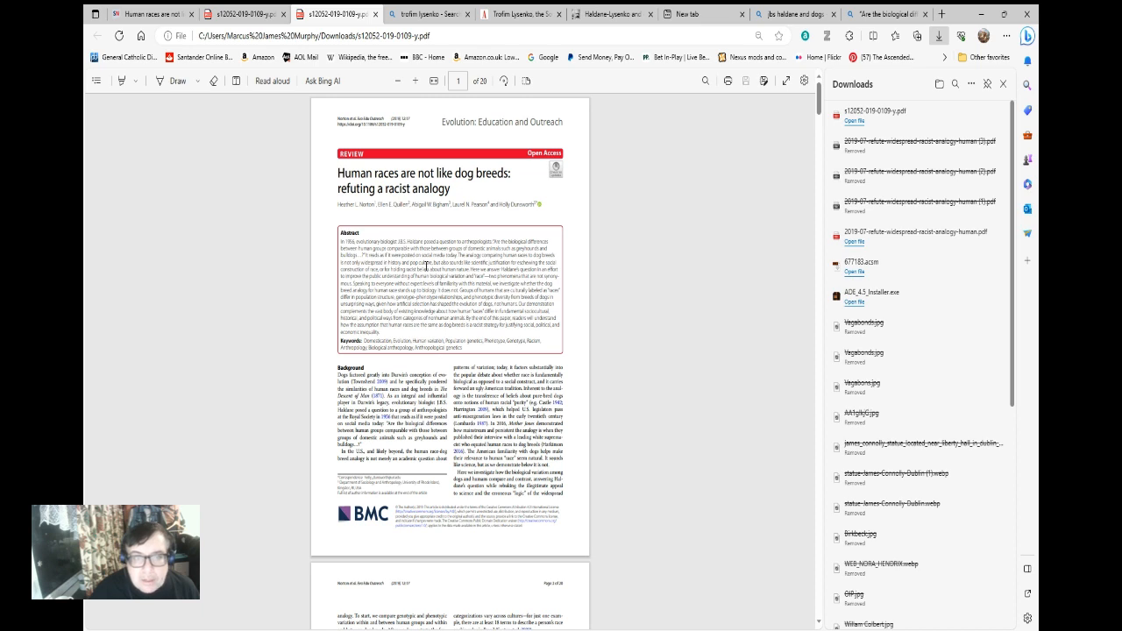
{"action": "mouse_move", "coordinate": [809, 144]}
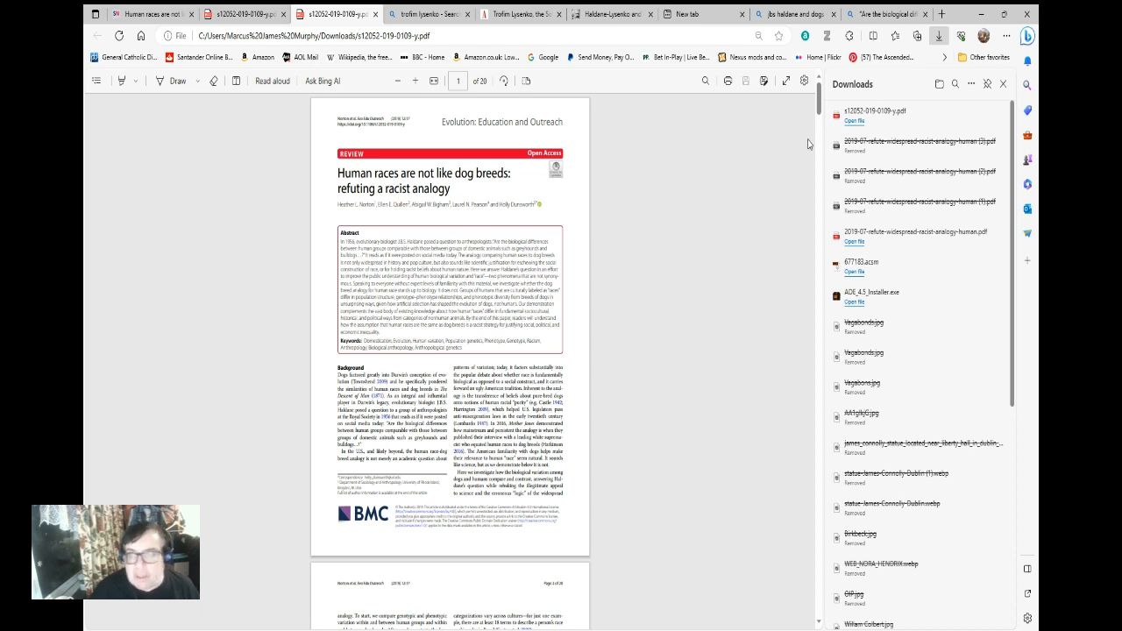
{"action": "mouse_move", "coordinate": [745, 173]}
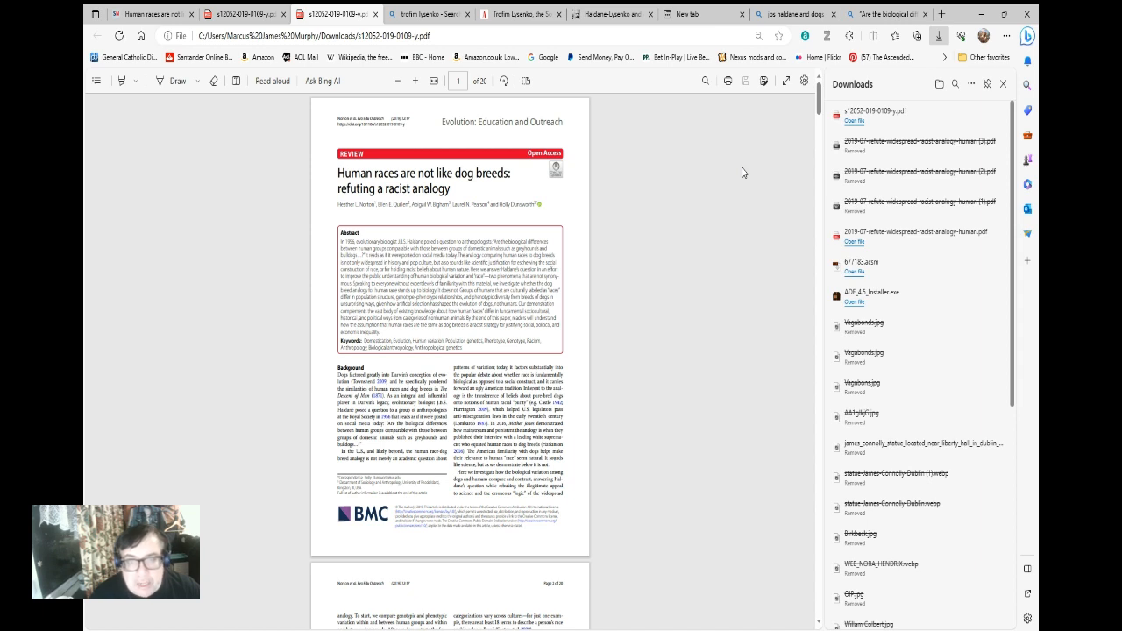
{"action": "mouse_move", "coordinate": [705, 205]}
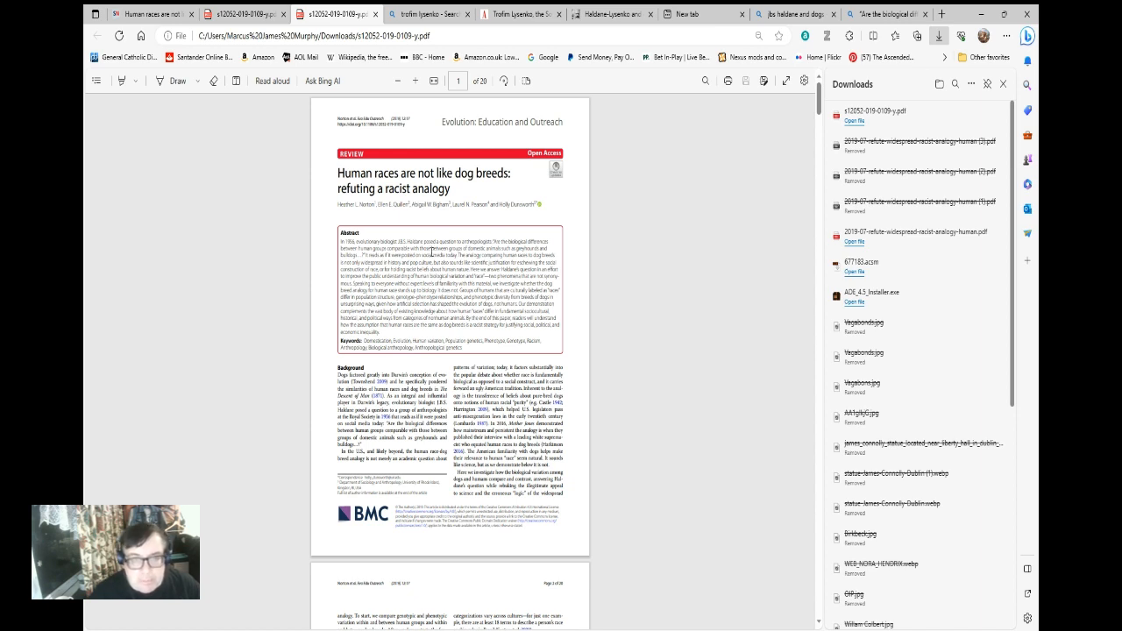
{"action": "mouse_move", "coordinate": [323, 307]}
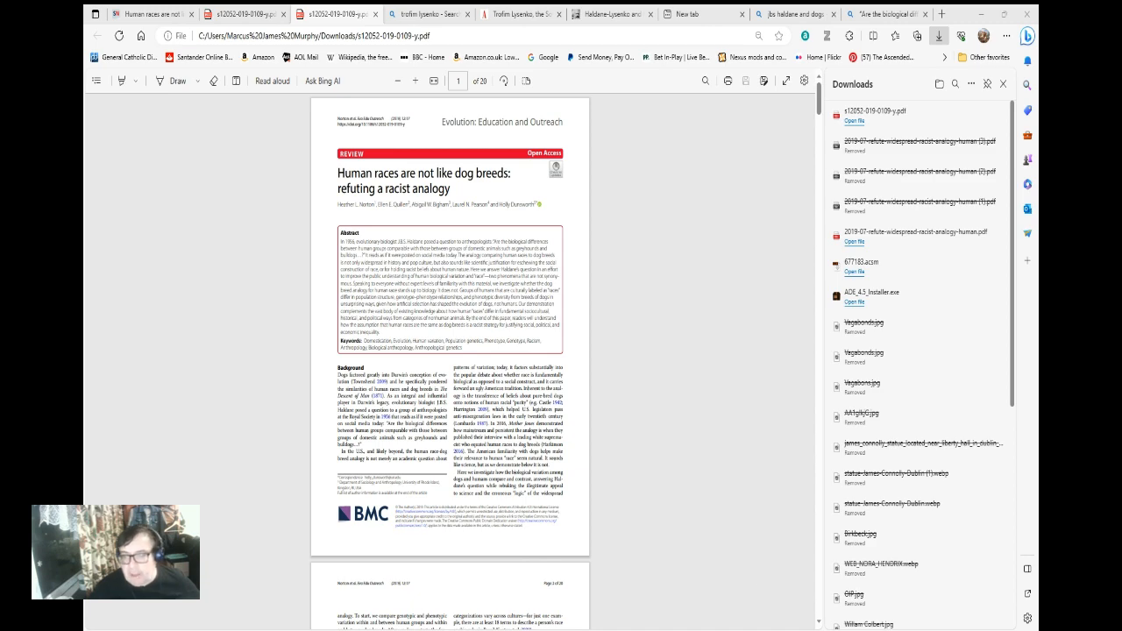
Switch to the Atlantic Lysenko tab and scroll past the advertisement to the opening paragraphs.
{"action": "left_click", "coordinate": [236, 29]}
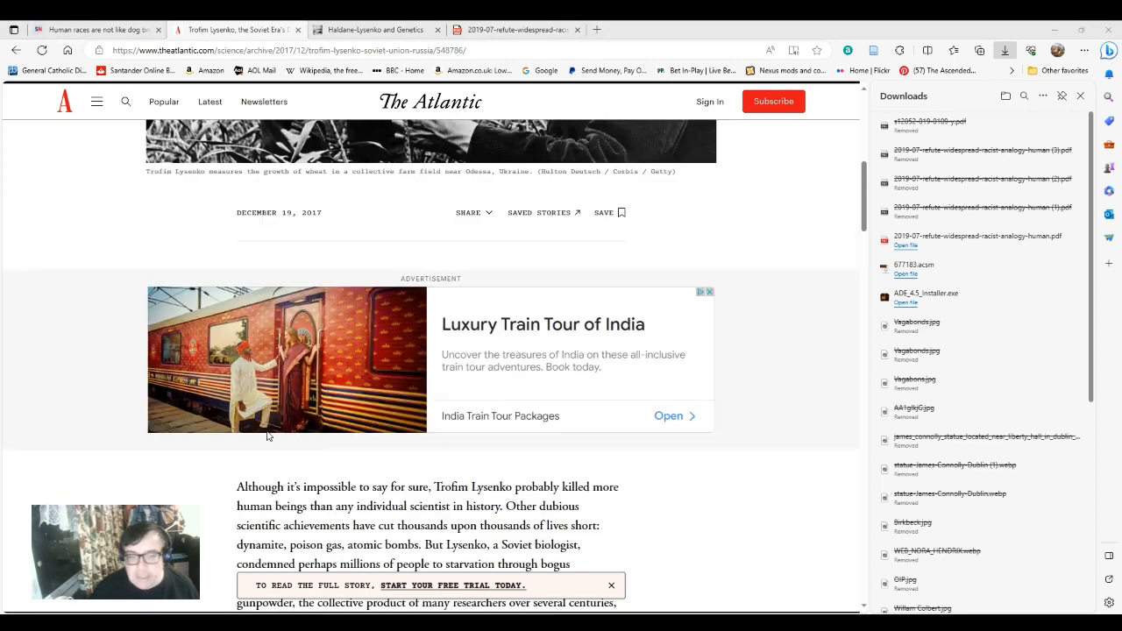
{"action": "scroll", "scroll_direction": "down", "scroll_amount": 3}
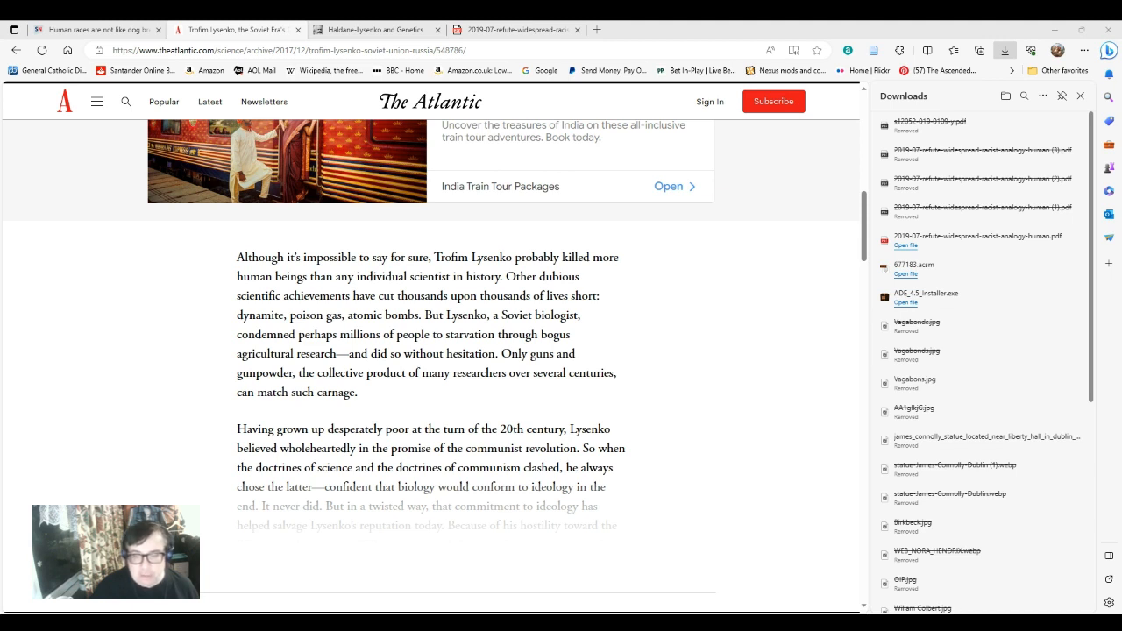
{"action": "mouse_move", "coordinate": [320, 580]}
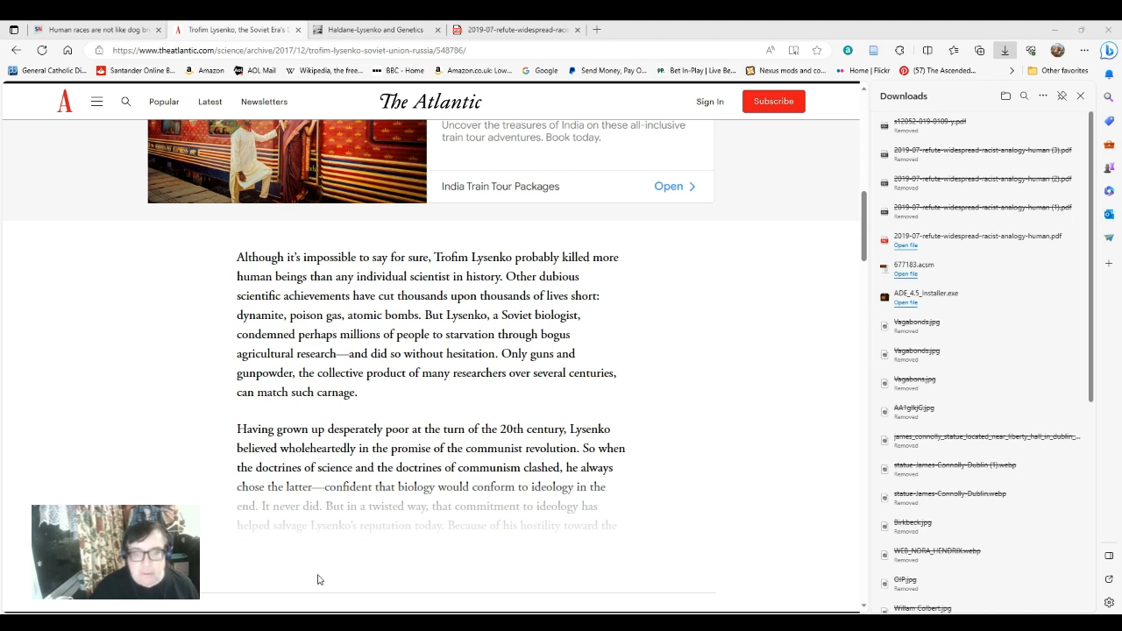
{"action": "scroll", "scroll_direction": "up", "scroll_amount": 3}
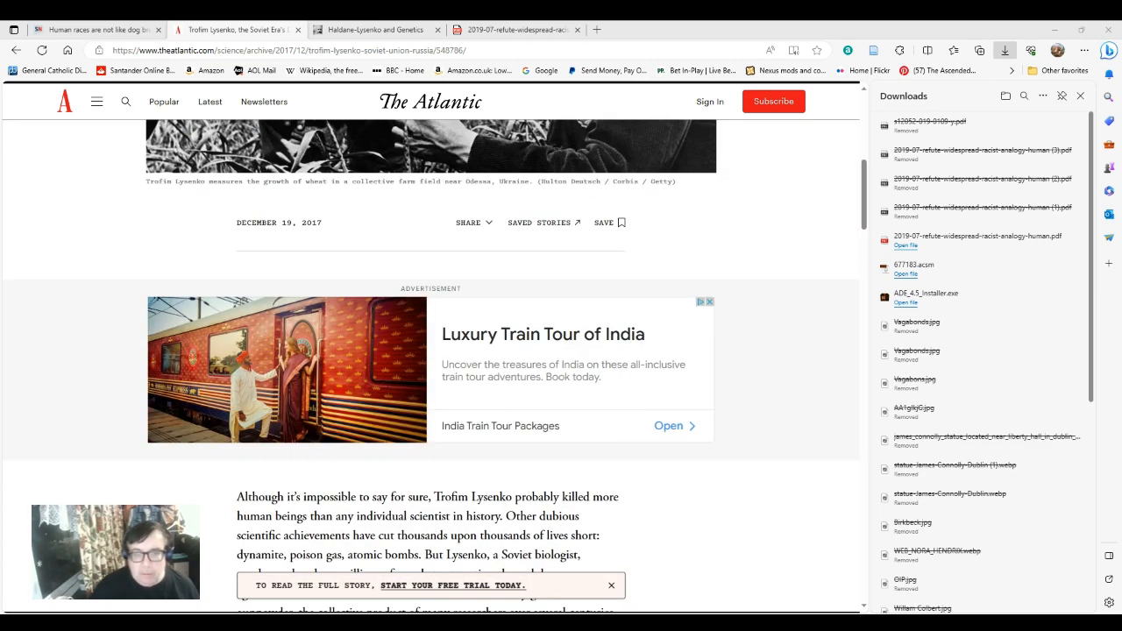
{"action": "scroll", "scroll_direction": "down", "scroll_amount": 3}
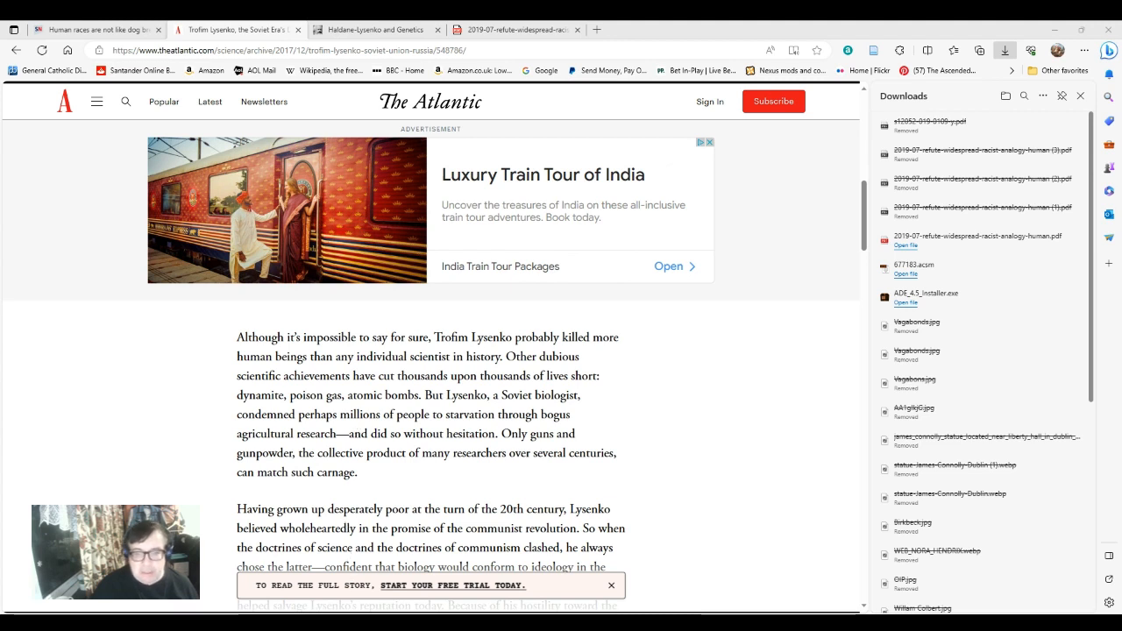
{"action": "mouse_move", "coordinate": [445, 465]}
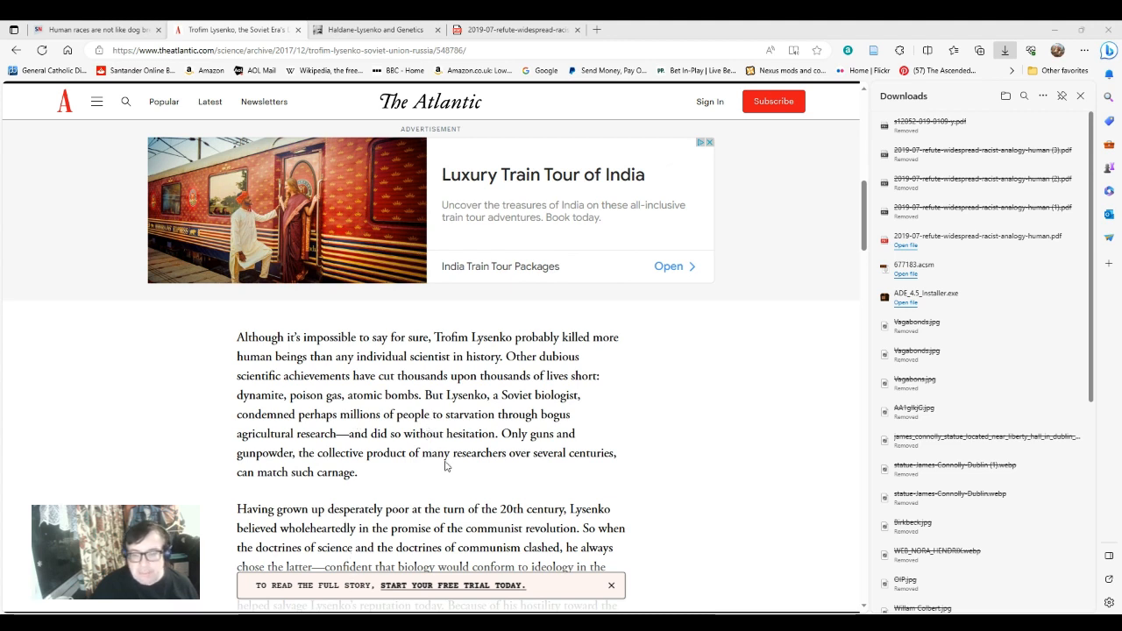
{"action": "mouse_move", "coordinate": [433, 484]}
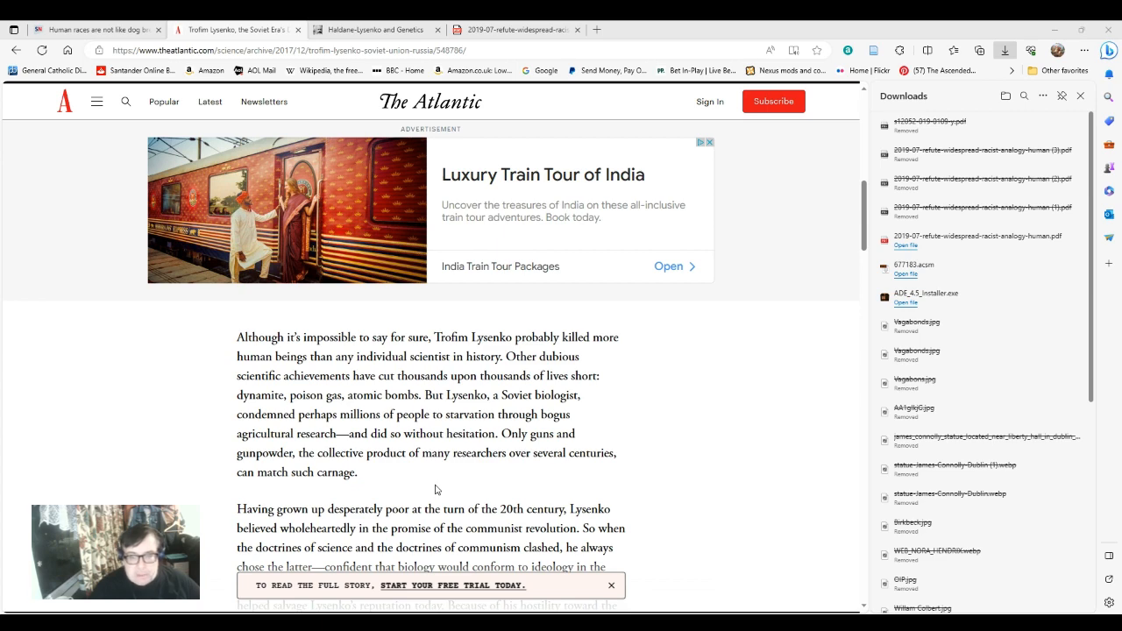
Scroll the Lysenko preview down to the subscription prompt and back to the Springer article.
{"action": "scroll", "scroll_direction": "down", "scroll_amount": 3}
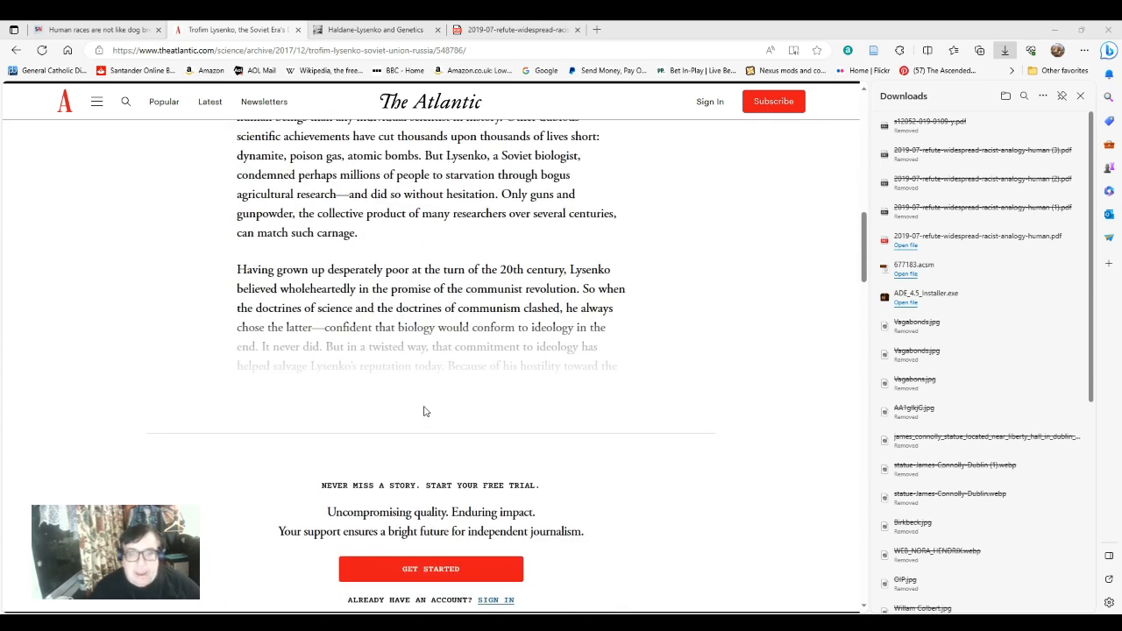
{"action": "mouse_move", "coordinate": [437, 443]}
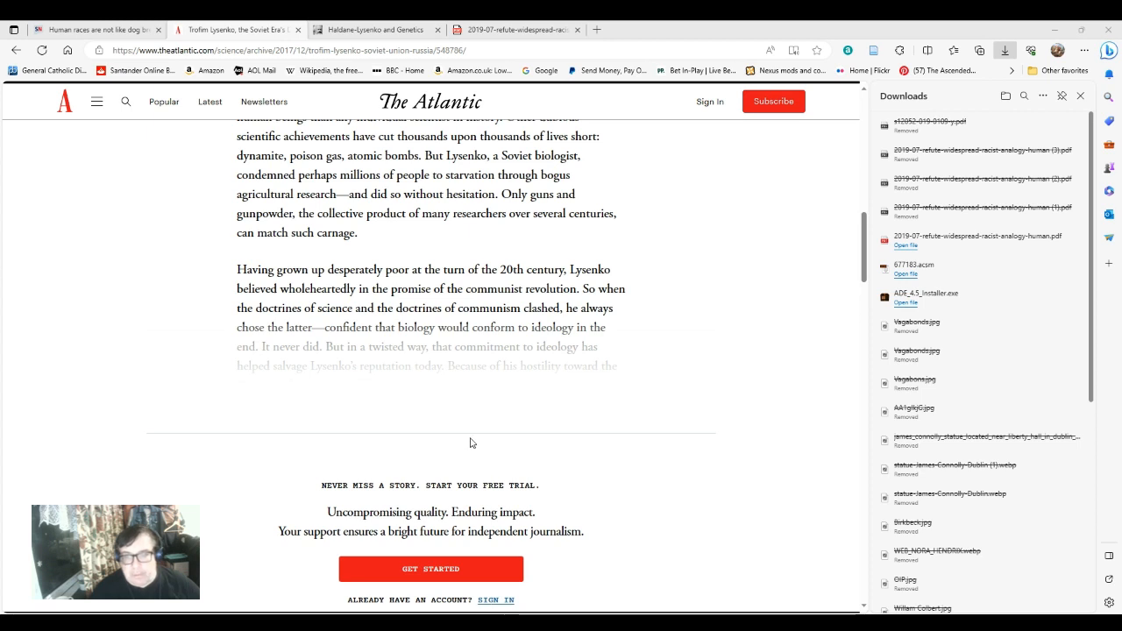
{"action": "mouse_move", "coordinate": [494, 342]}
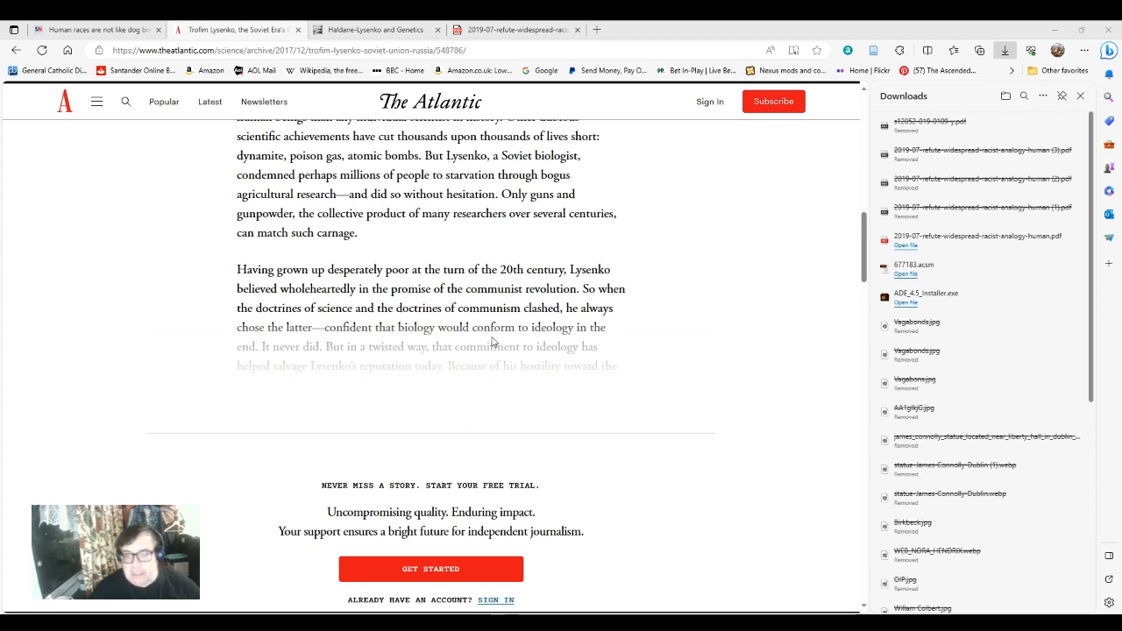
{"action": "mouse_move", "coordinate": [429, 264]}
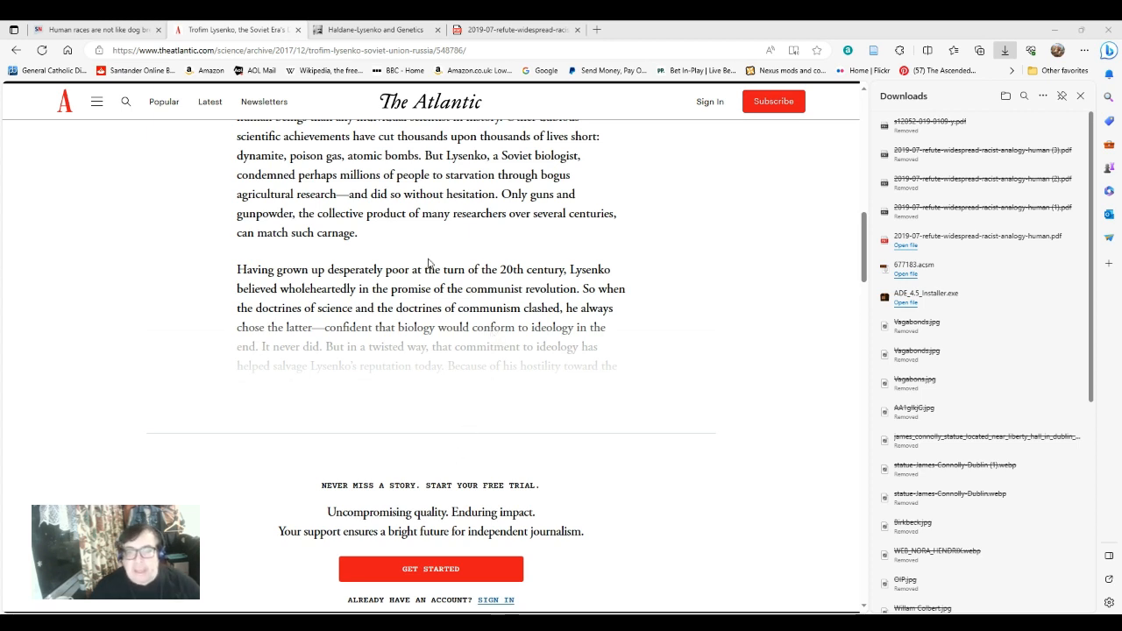
{"action": "mouse_move", "coordinate": [433, 247]}
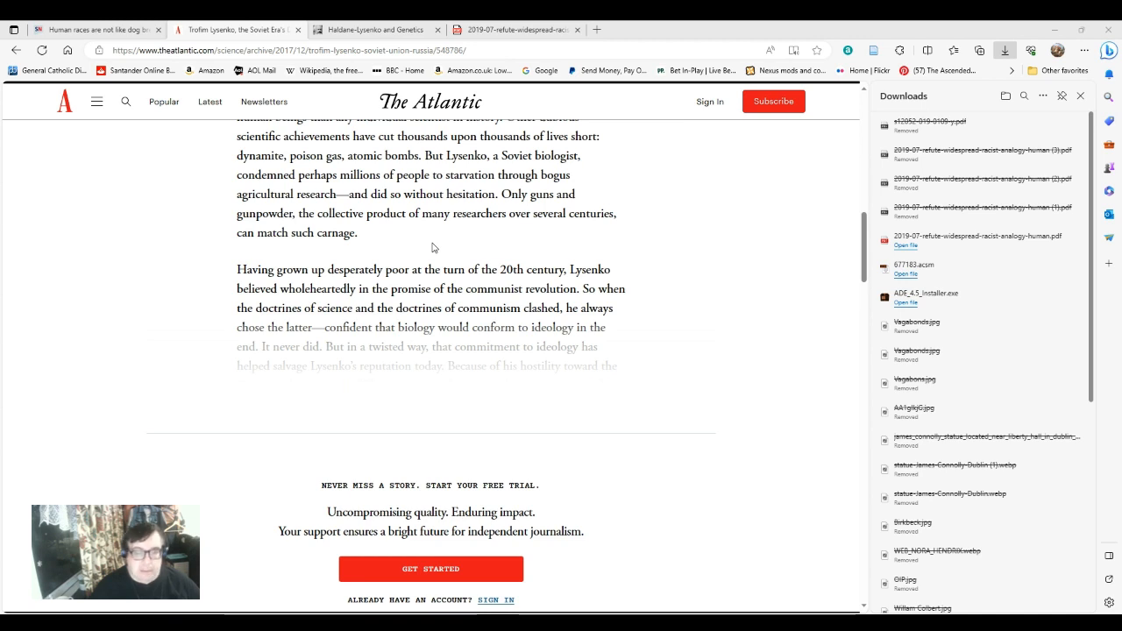
{"action": "mouse_move", "coordinate": [439, 265]}
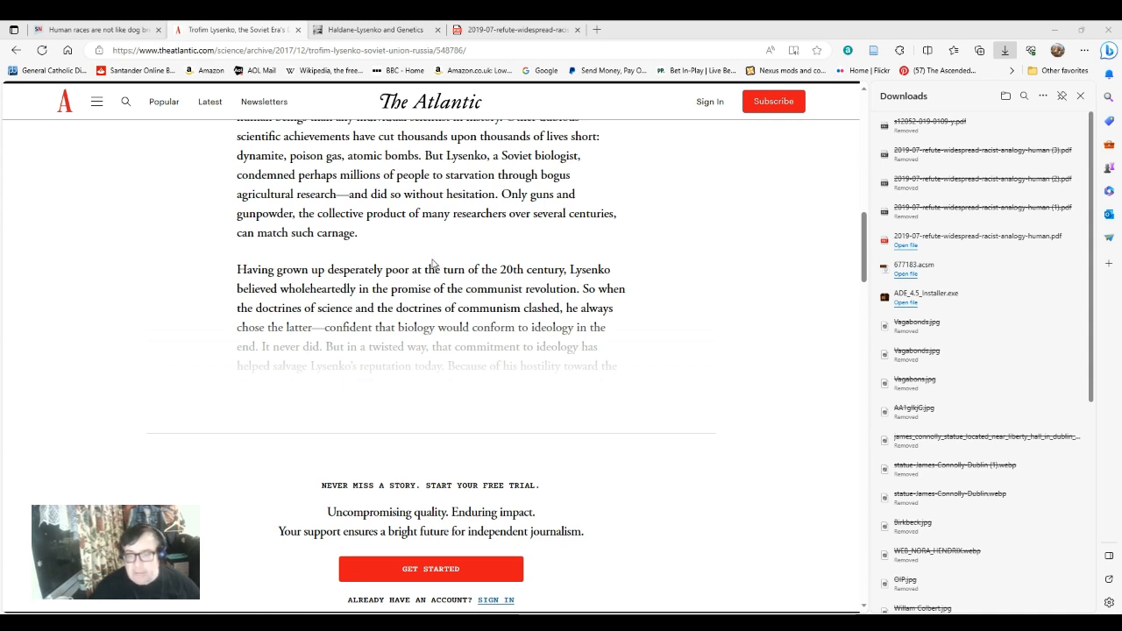
{"action": "mouse_move", "coordinate": [428, 252]}
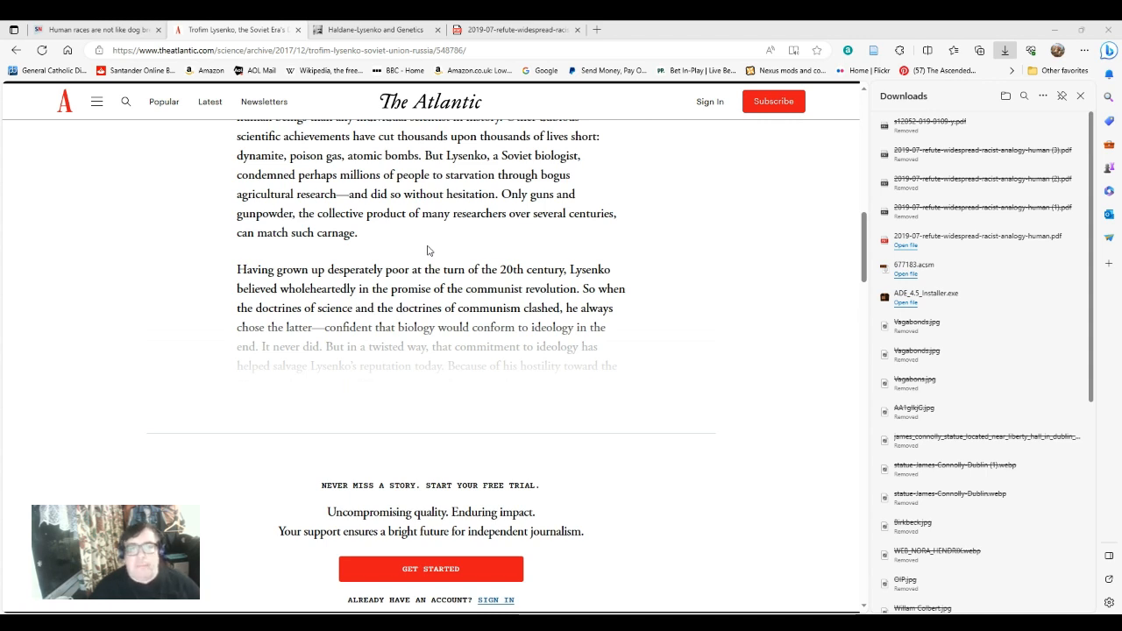
{"action": "mouse_move", "coordinate": [456, 252]}
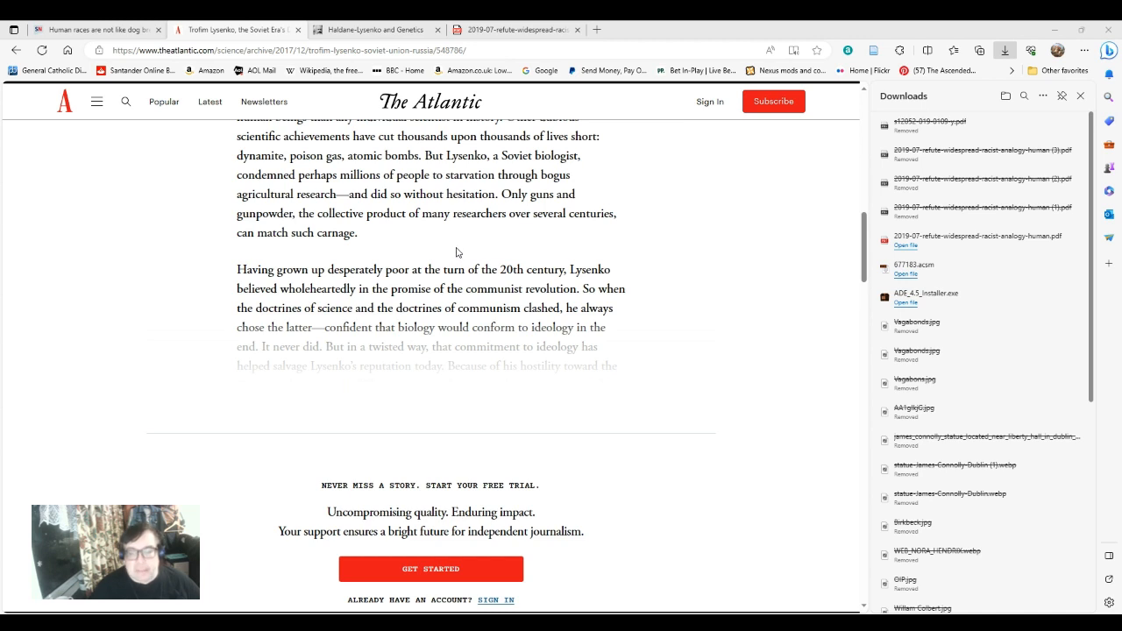
{"action": "mouse_move", "coordinate": [455, 244]}
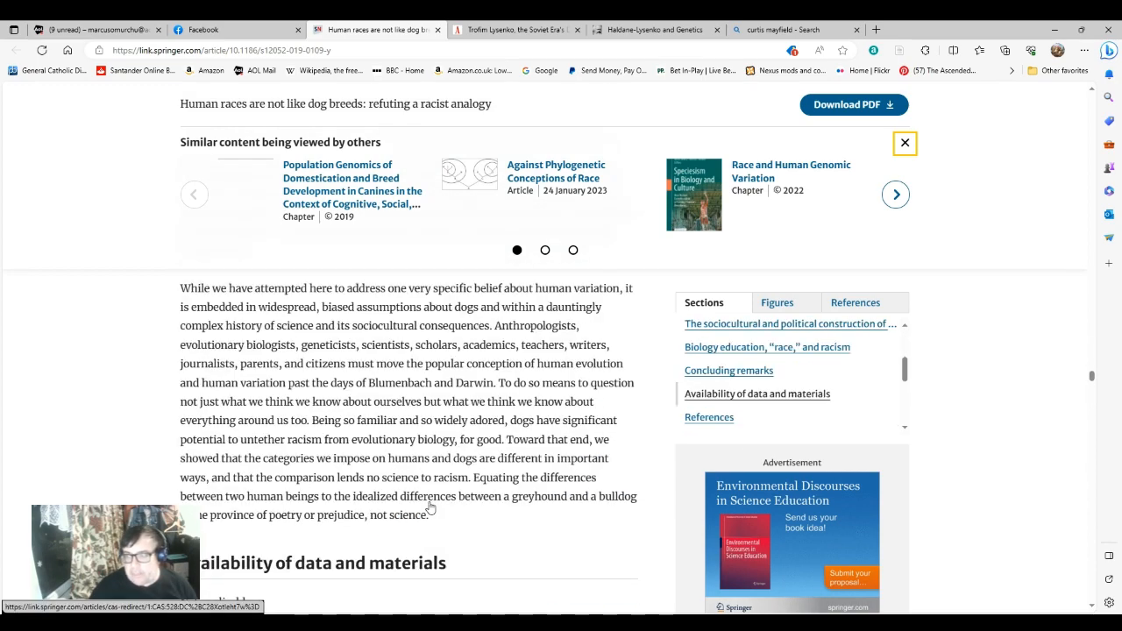
{"action": "scroll", "scroll_direction": "up", "scroll_amount": 3}
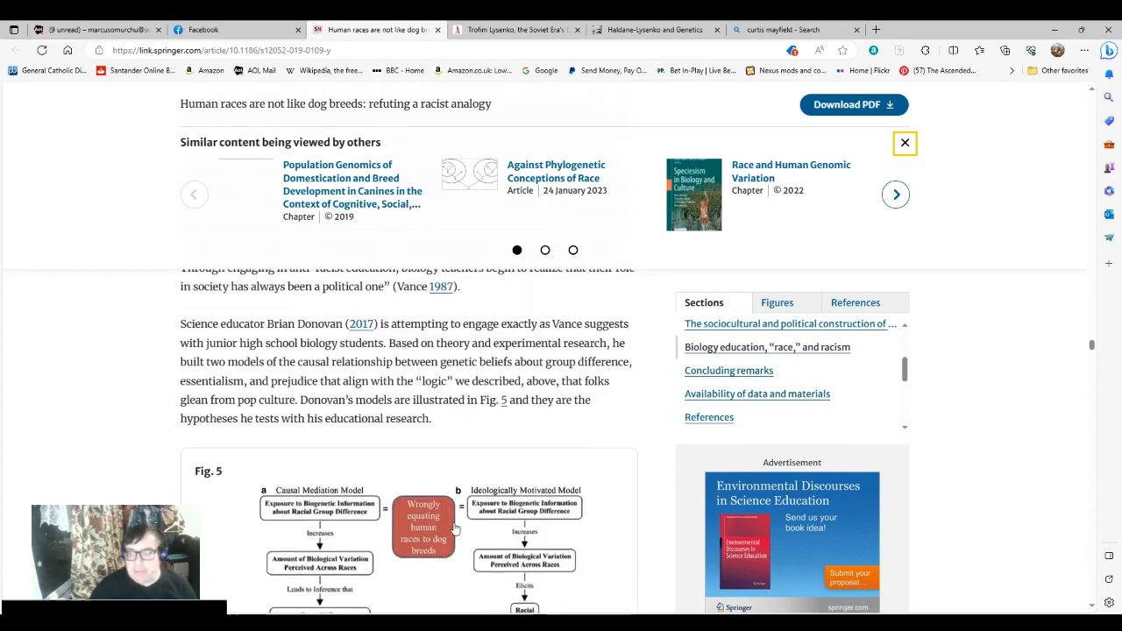
{"action": "scroll", "scroll_direction": "down", "scroll_amount": 3}
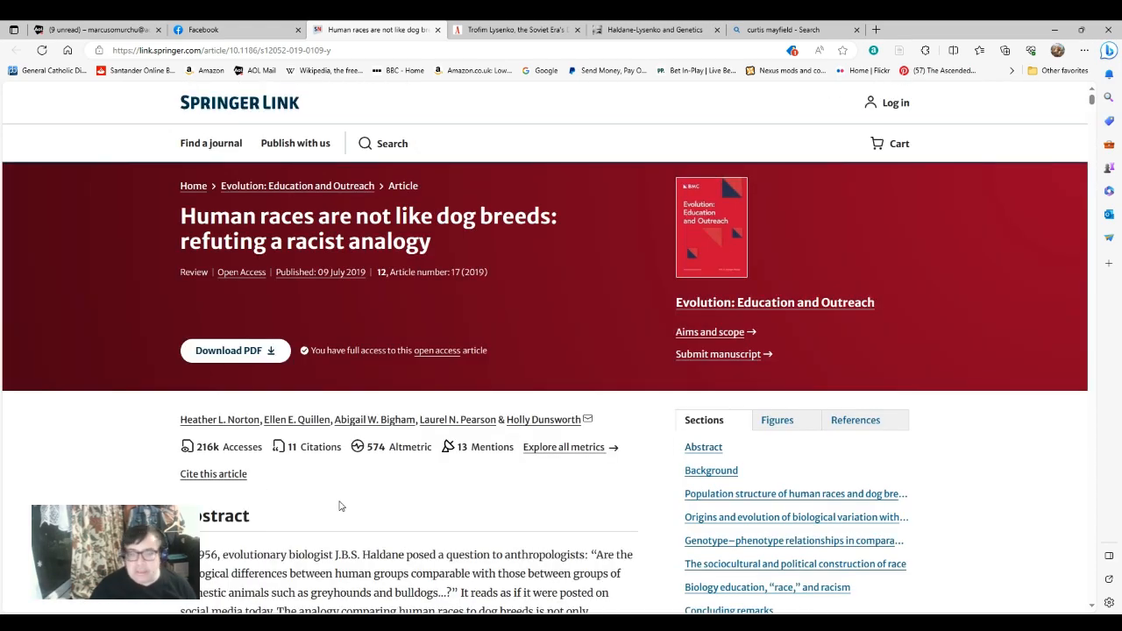
Scroll down to show the authors, access metrics and Abstract on Haldane's greyhound-and-bulldog question.
{"action": "scroll", "scroll_direction": "down", "scroll_amount": 3}
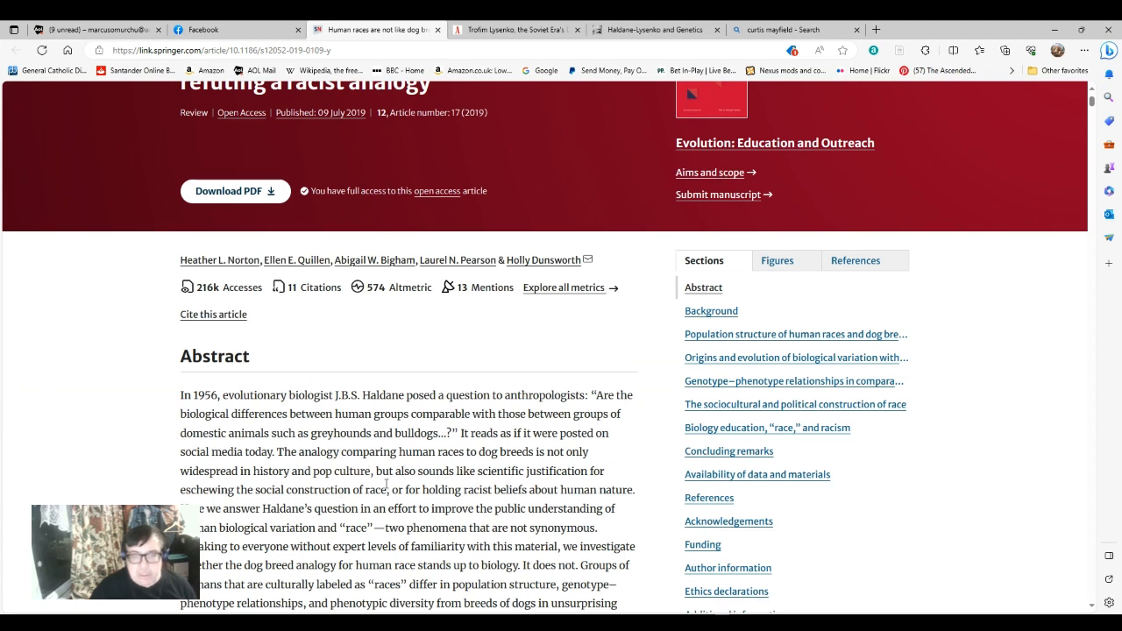
{"action": "mouse_move", "coordinate": [277, 524]}
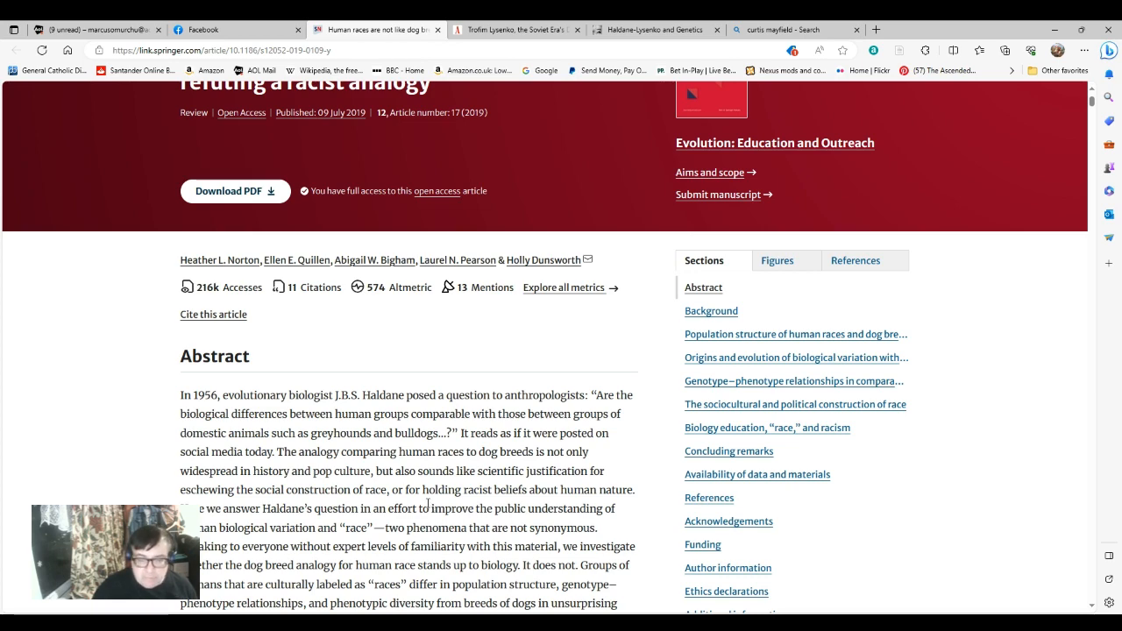
Scroll until the Abstract's closing sentence and the Background heading are visible.
{"action": "scroll", "scroll_direction": "down", "scroll_amount": 3}
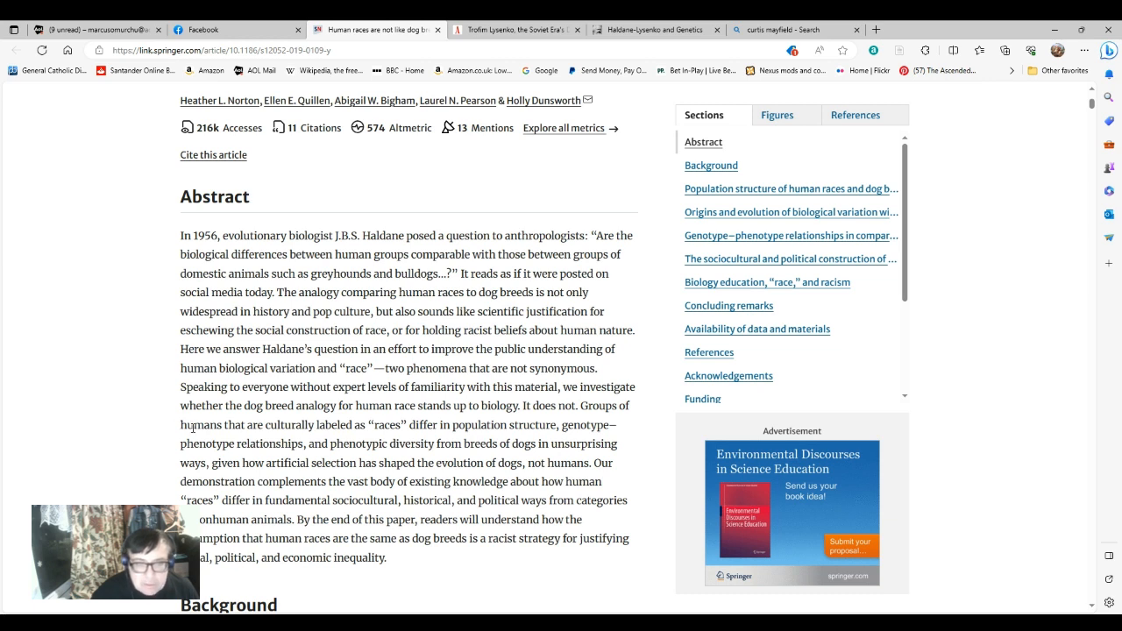
{"action": "mouse_move", "coordinate": [329, 412]}
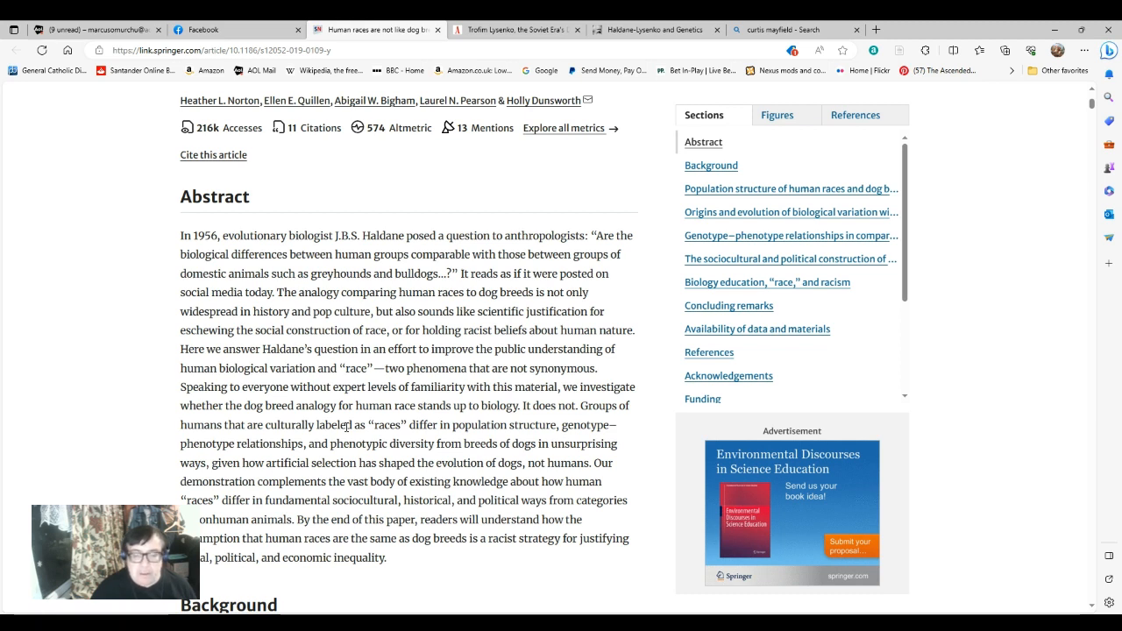
{"action": "mouse_move", "coordinate": [332, 460]}
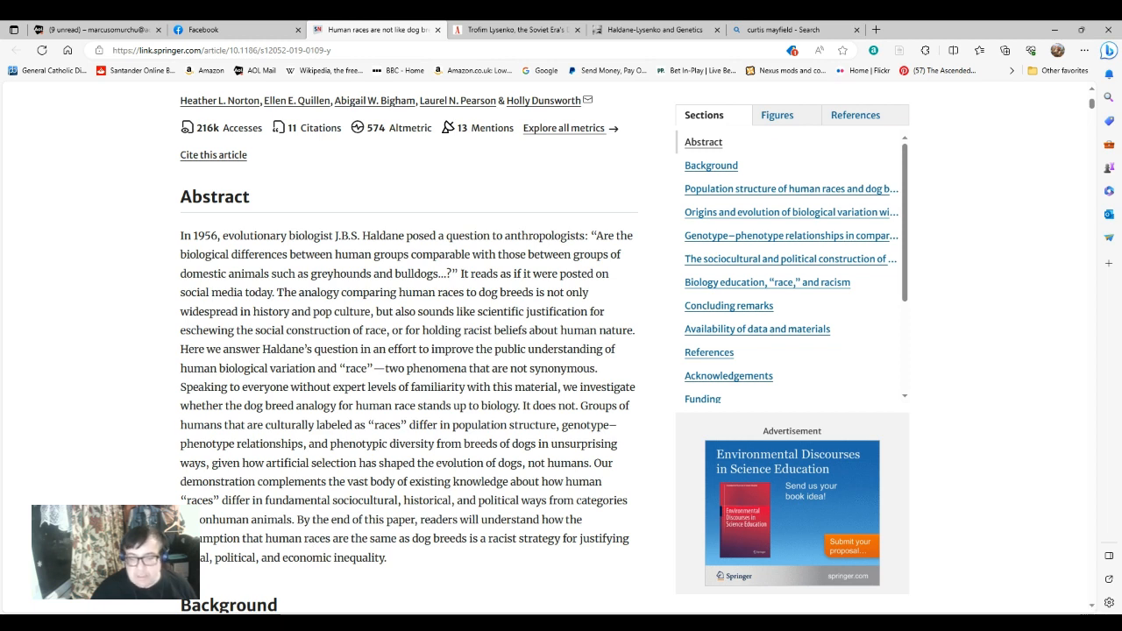
Scroll into Background to the paragraph citing the Wagner et al. (2017) anthropologist survey.
{"action": "scroll", "scroll_direction": "down", "scroll_amount": 3}
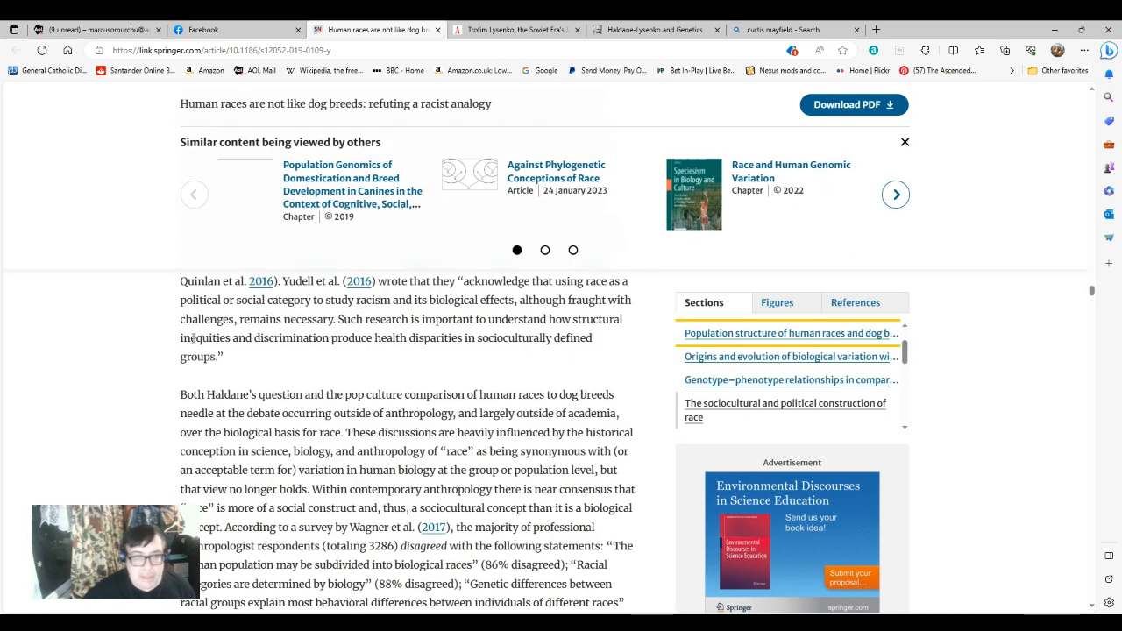
{"action": "mouse_move", "coordinate": [315, 389]}
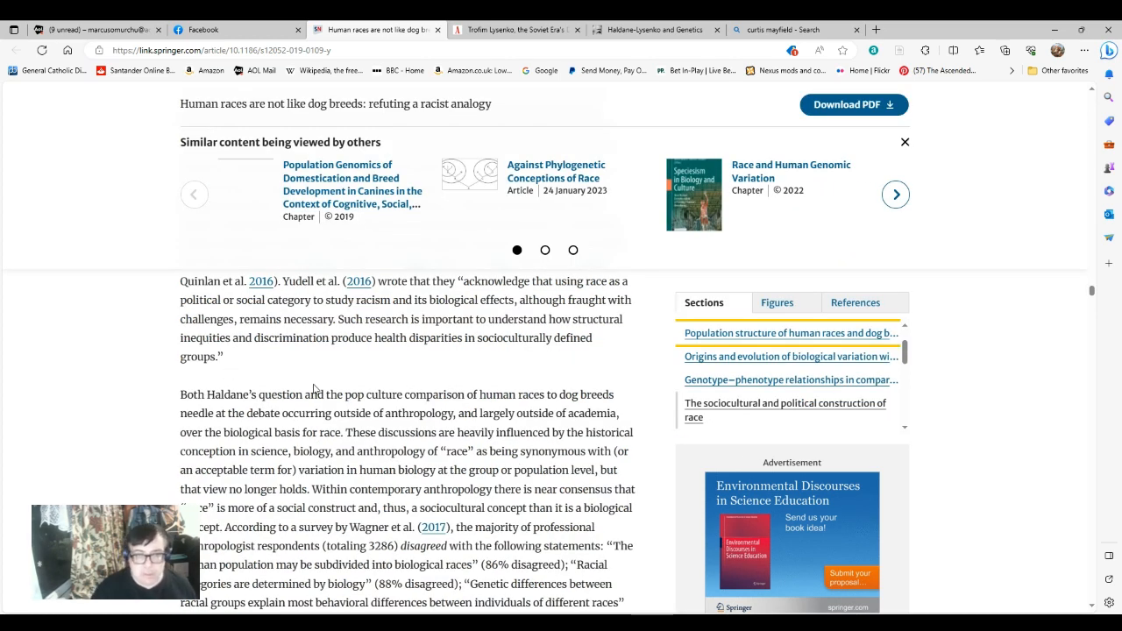
{"action": "mouse_move", "coordinate": [338, 384]}
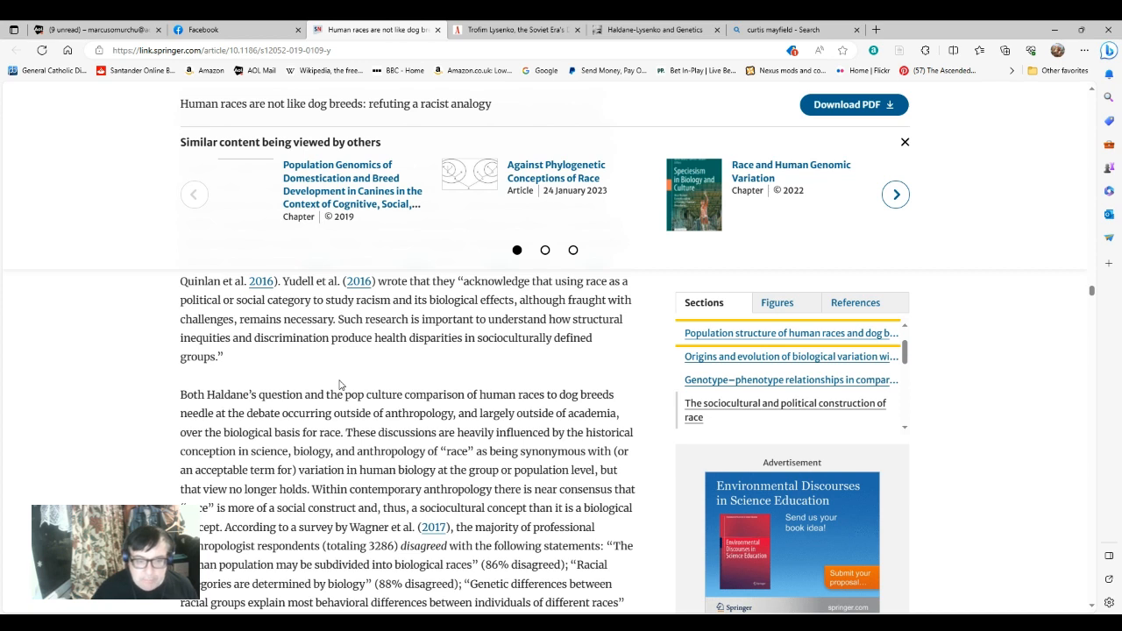
{"action": "mouse_move", "coordinate": [331, 436]}
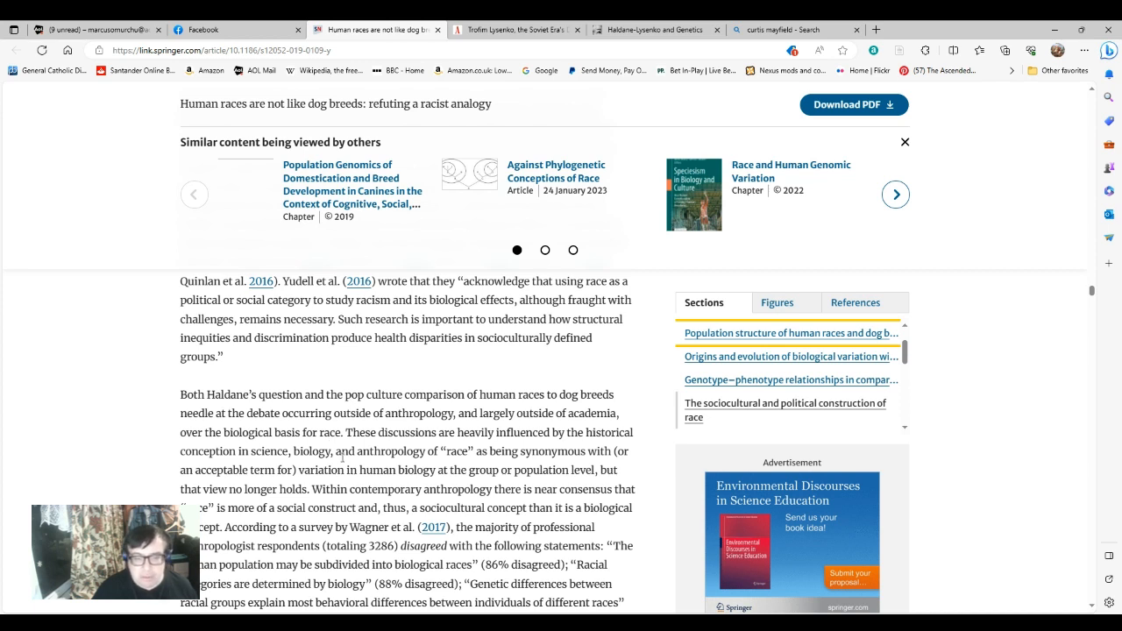
{"action": "scroll", "scroll_direction": "down", "scroll_amount": 3}
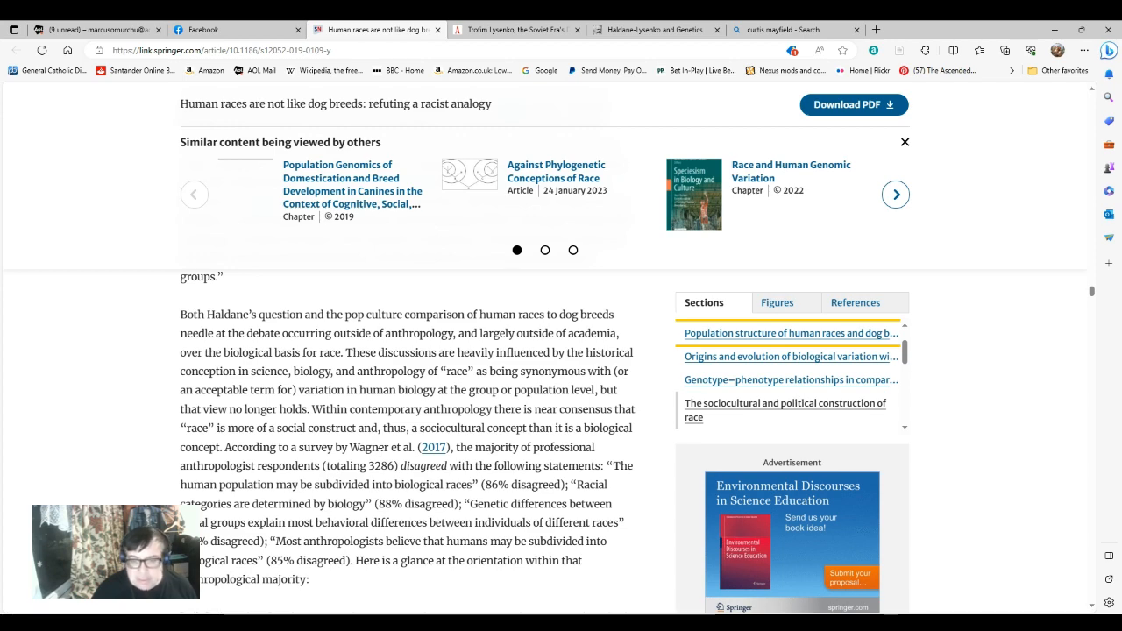
Scroll through the Background to the Marks and Weiss and Fullerton block quotations.
{"action": "scroll", "scroll_direction": "down", "scroll_amount": 3}
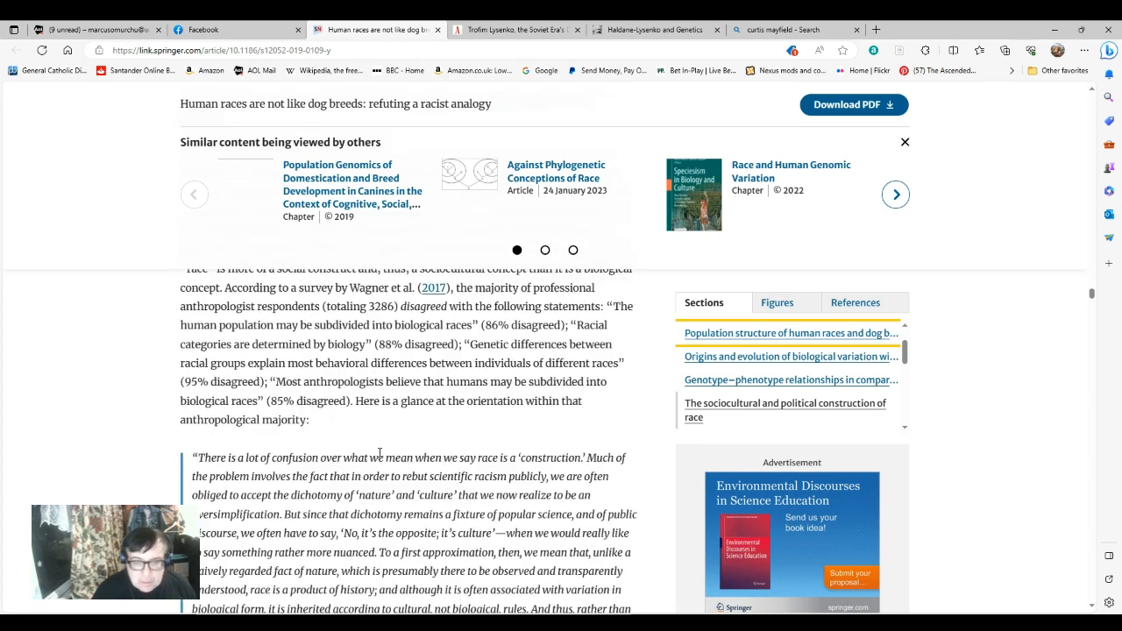
{"action": "scroll", "scroll_direction": "down", "scroll_amount": 3}
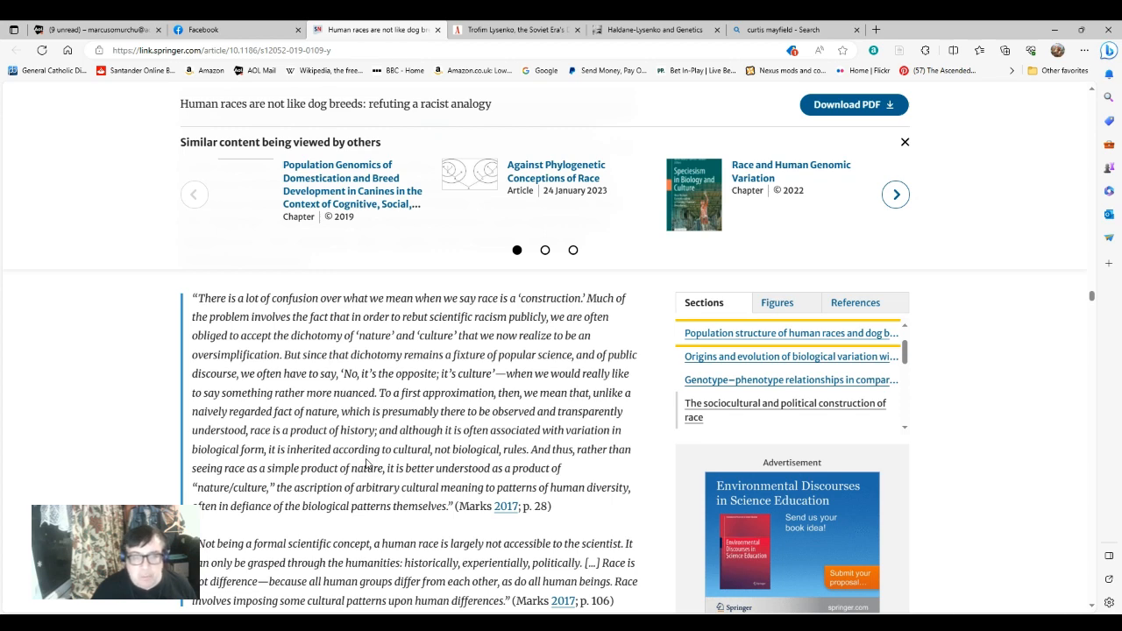
{"action": "scroll", "scroll_direction": "up", "scroll_amount": 3}
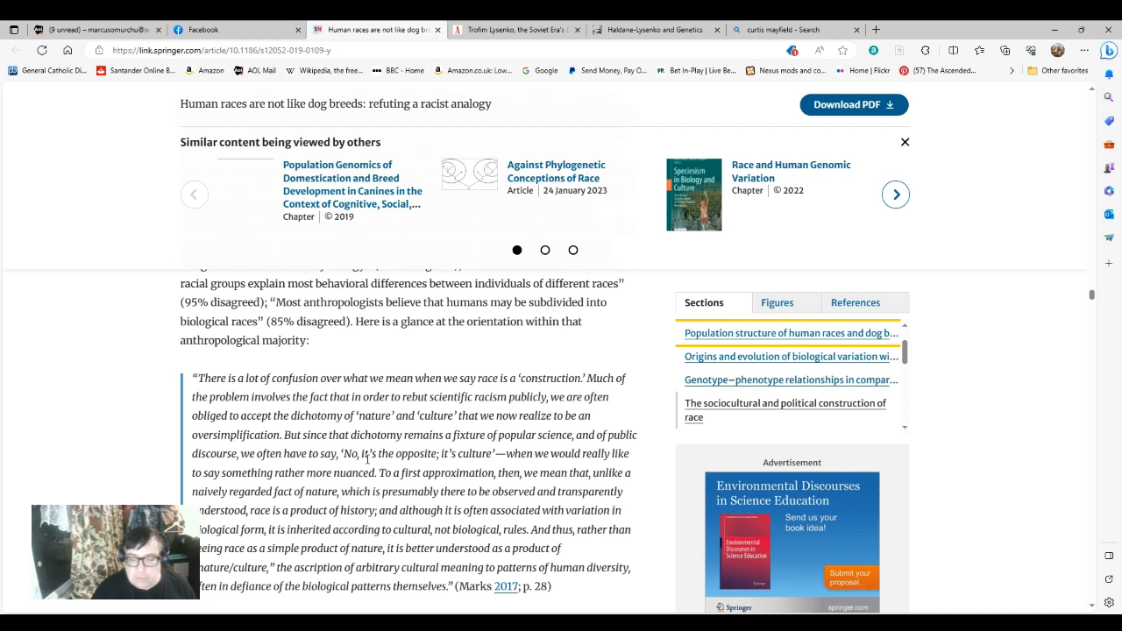
{"action": "scroll", "scroll_direction": "down", "scroll_amount": 3}
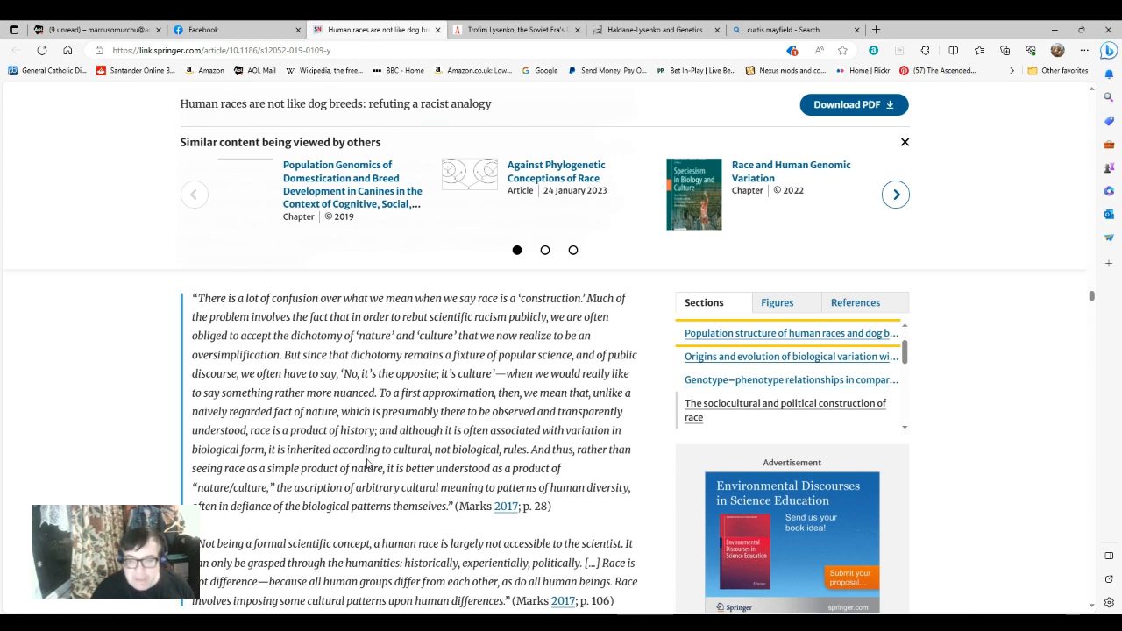
{"action": "scroll", "scroll_direction": "down", "scroll_amount": 3}
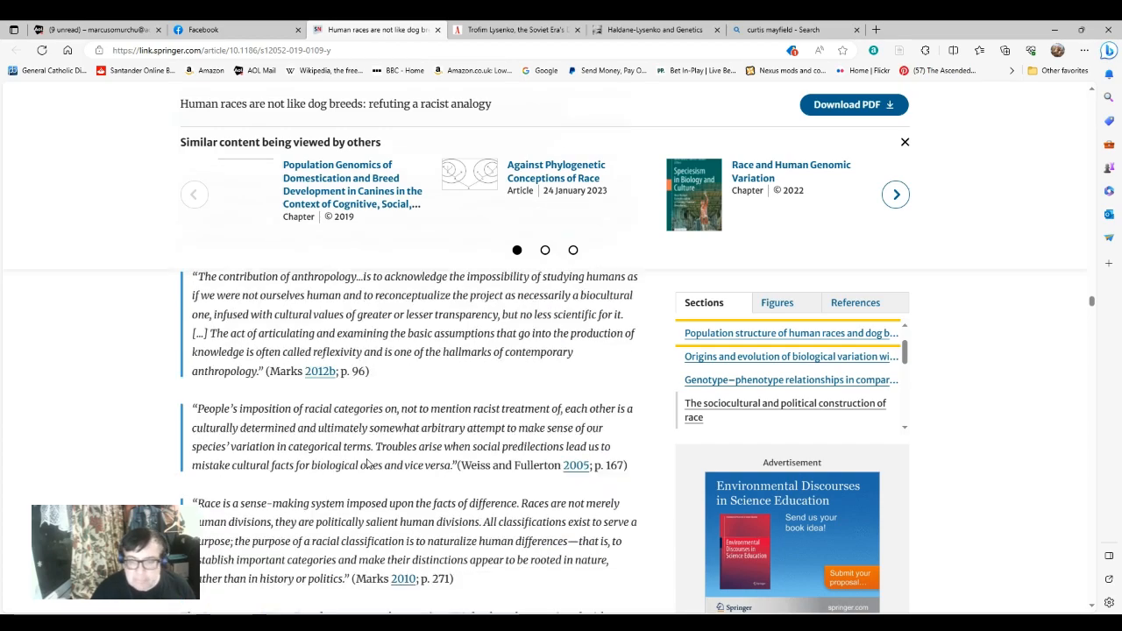
Scroll down to the Concluding remarks heading and its paragraph on academia and popular culture.
{"action": "scroll", "scroll_direction": "down", "scroll_amount": 3}
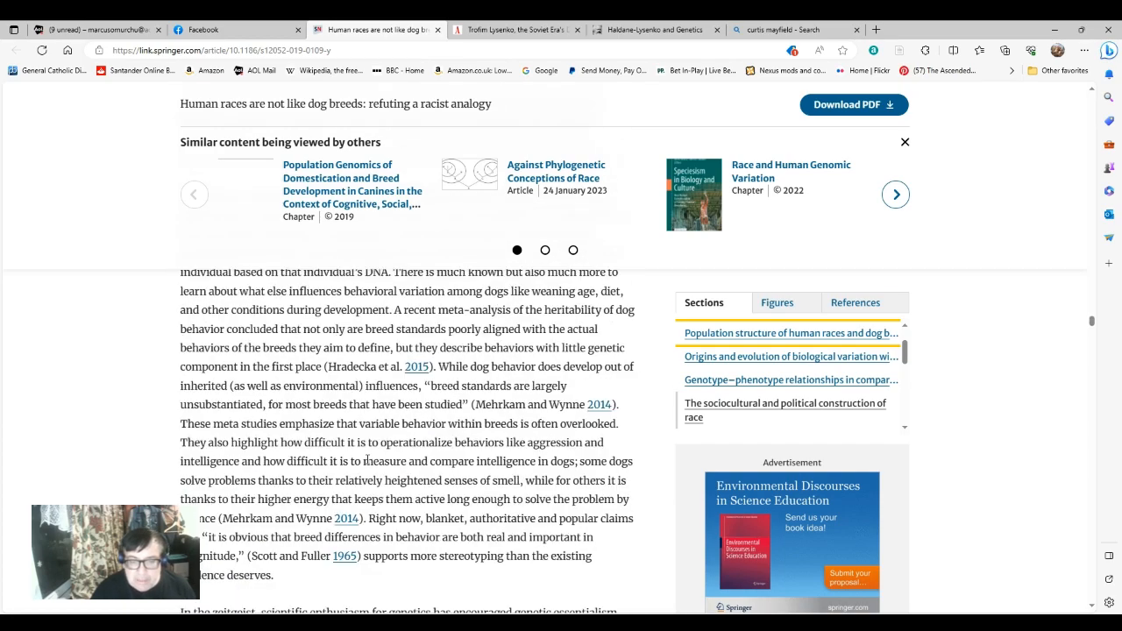
{"action": "scroll", "scroll_direction": "down", "scroll_amount": 3}
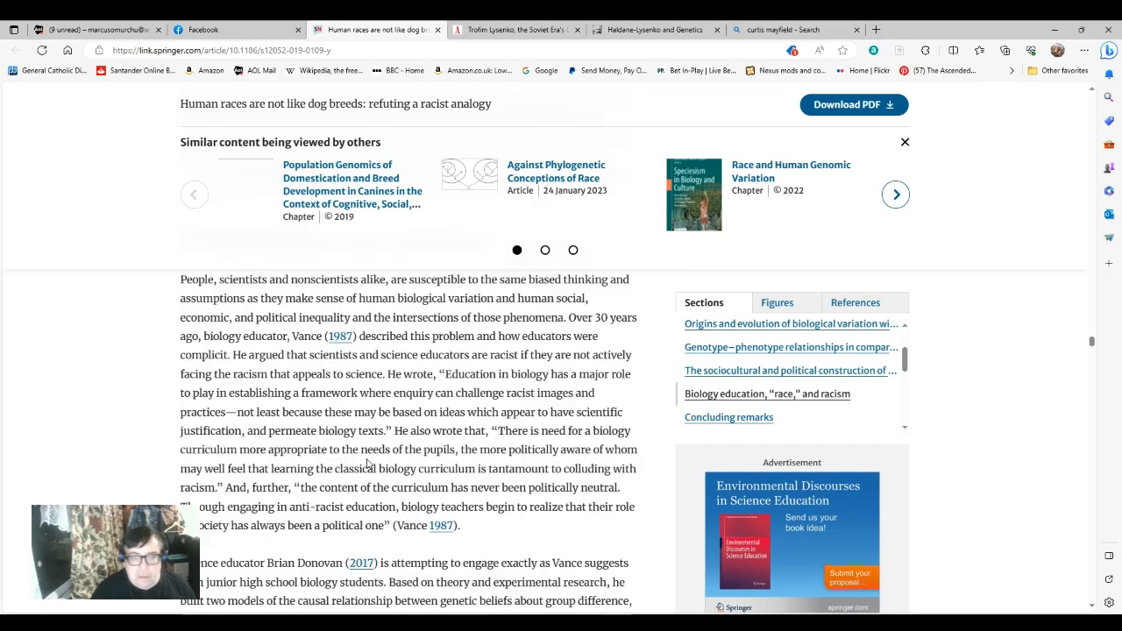
{"action": "scroll", "scroll_direction": "down", "scroll_amount": 3}
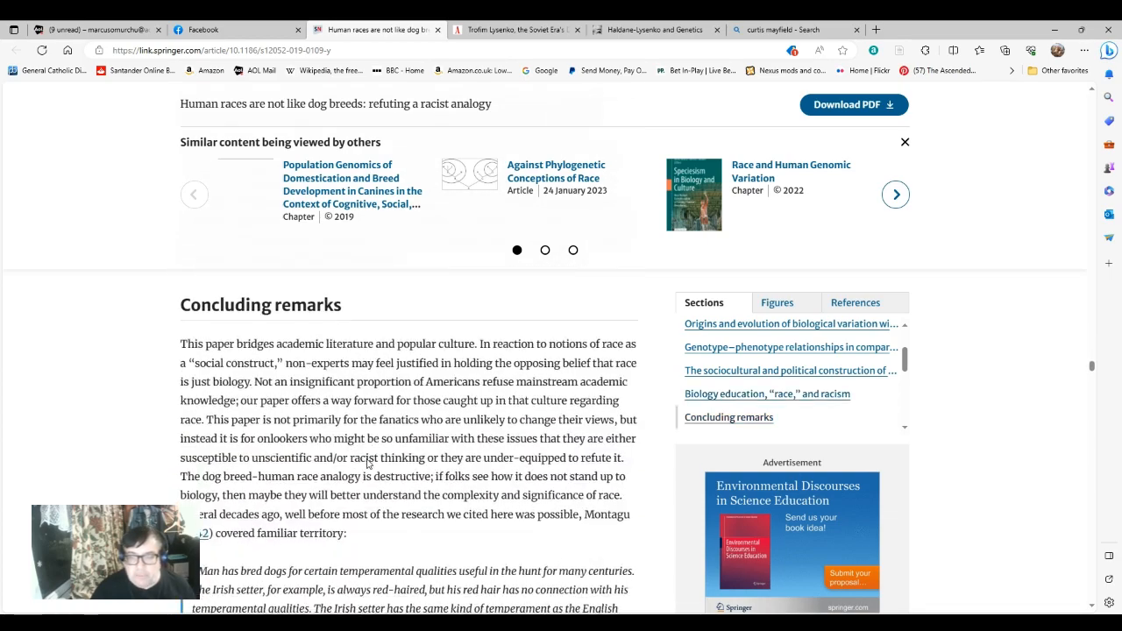
{"action": "scroll", "scroll_direction": "up", "scroll_amount": 3}
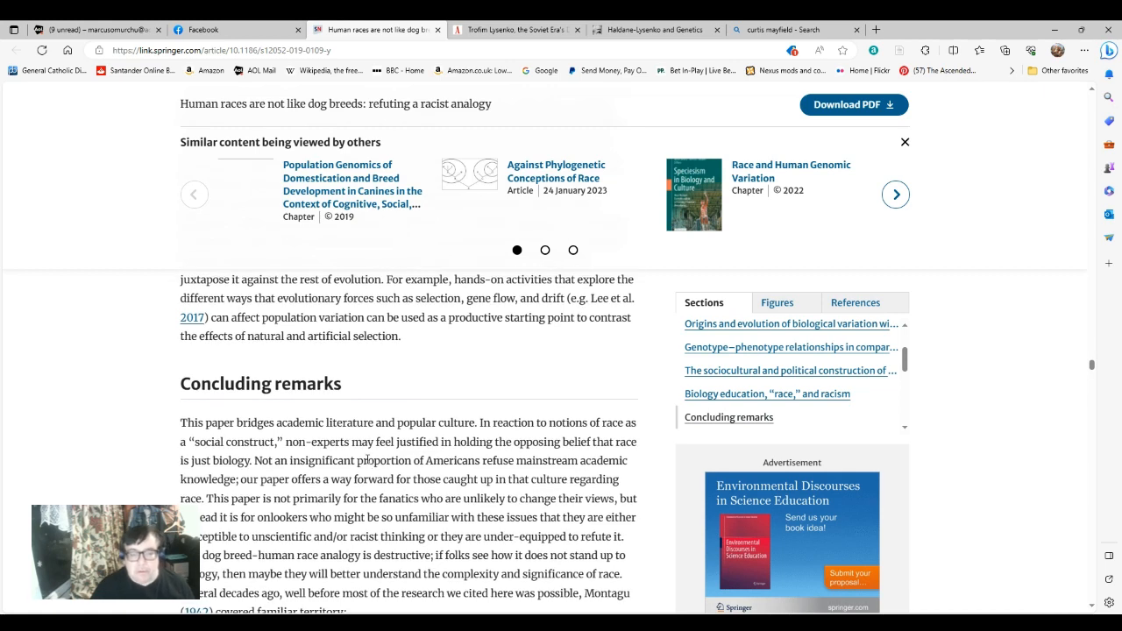
{"action": "mouse_move", "coordinate": [366, 393]}
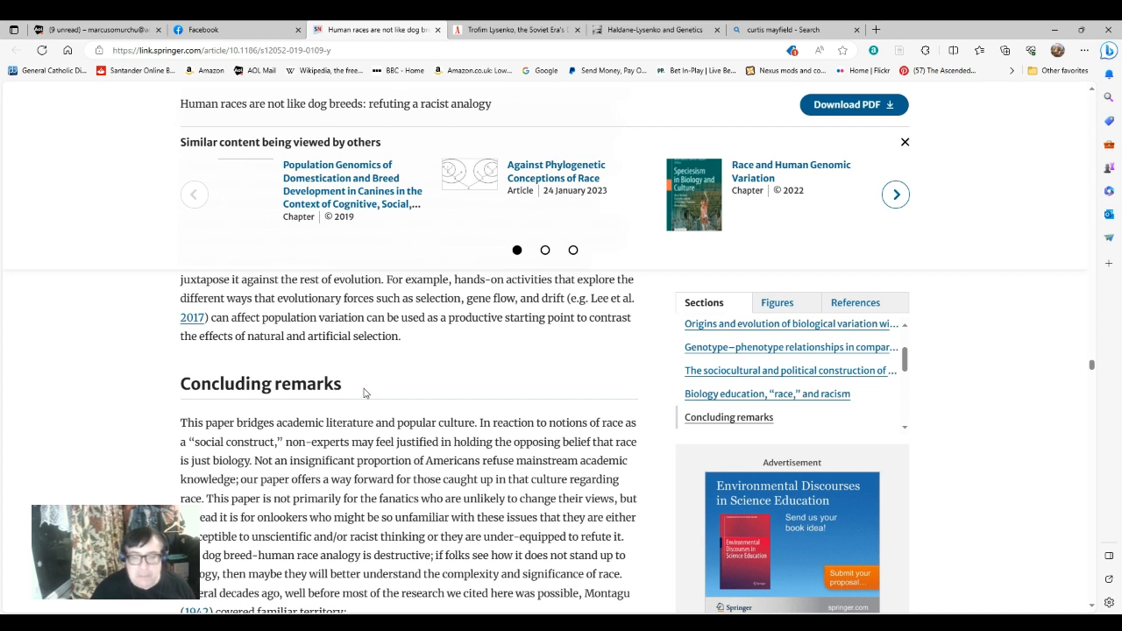
{"action": "mouse_move", "coordinate": [368, 408]}
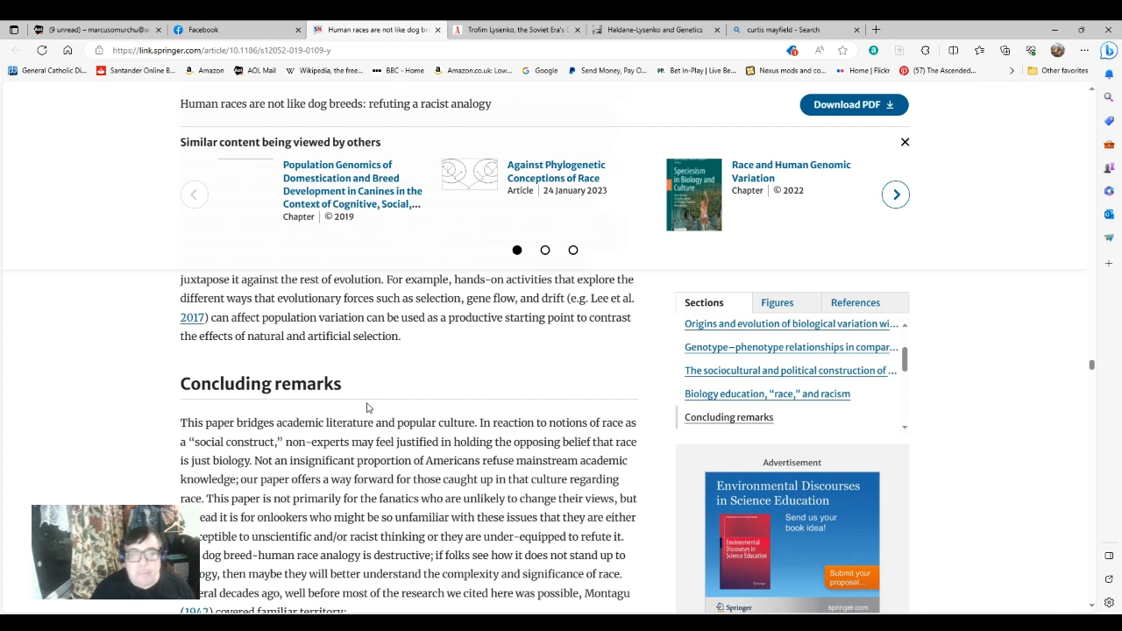